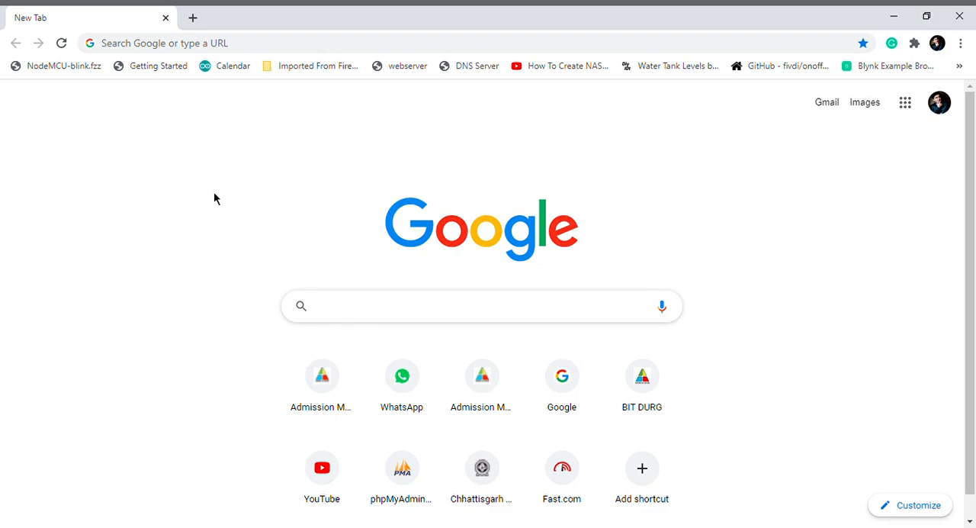
{"action": "mouse_move", "coordinate": [205, 181]}
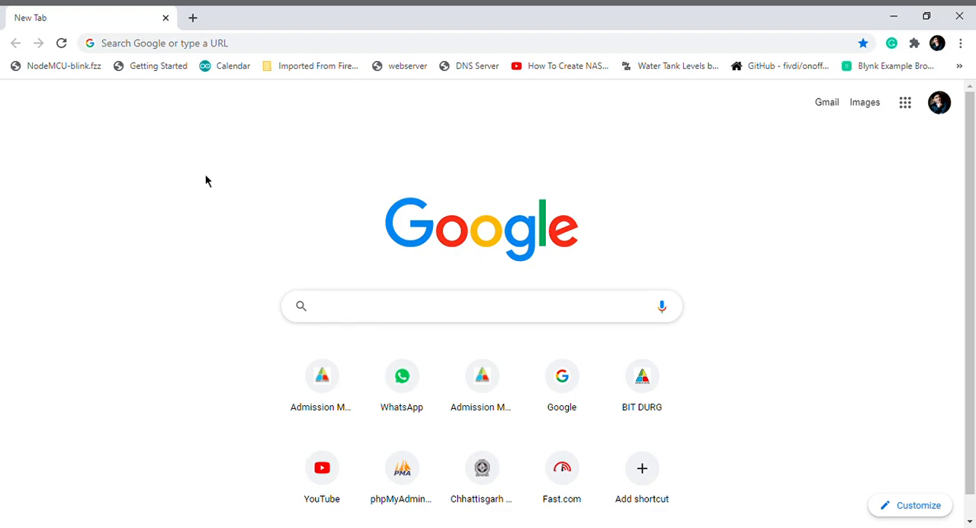
{"action": "mouse_move", "coordinate": [198, 173]}
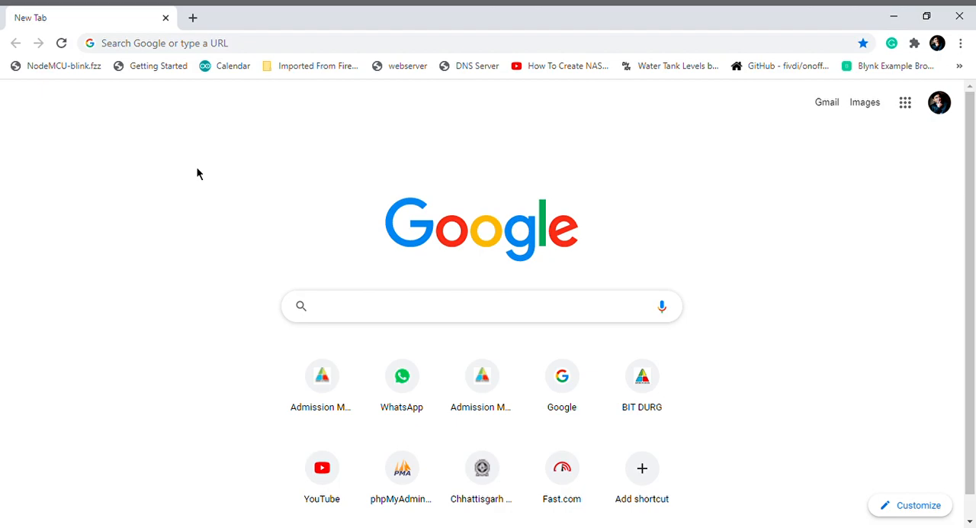
{"action": "mouse_move", "coordinate": [201, 171]}
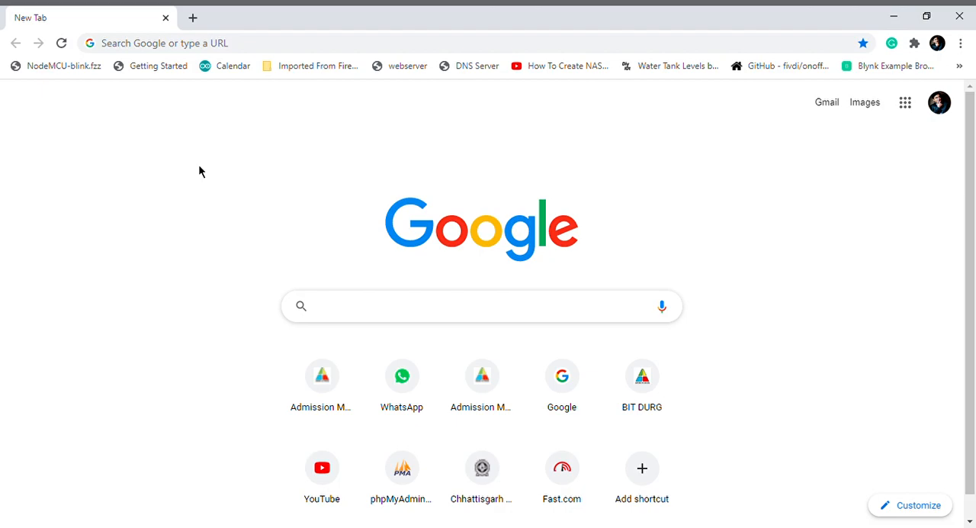
Step: Place the cursor in the Google search box on the new tab page
{"action": "left_click", "coordinate": [481, 306]}
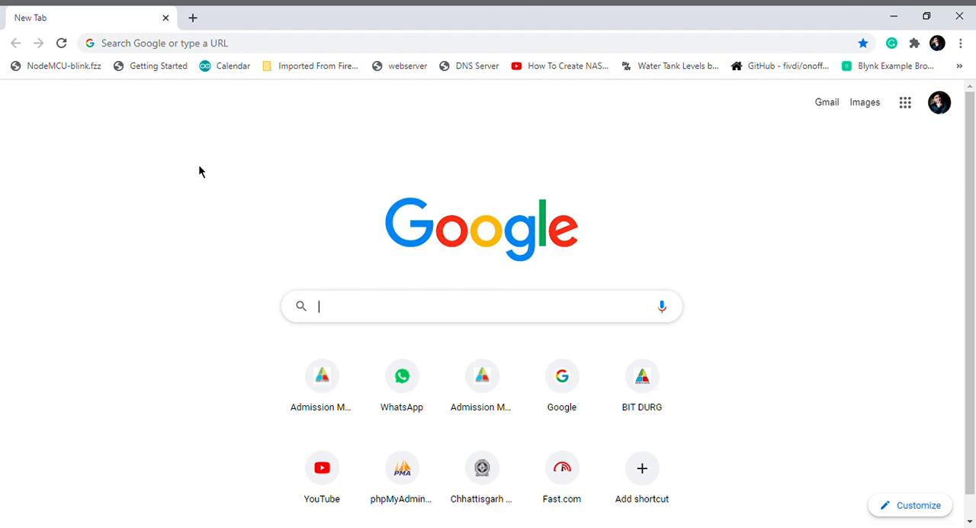
{"action": "mouse_move", "coordinate": [183, 158]}
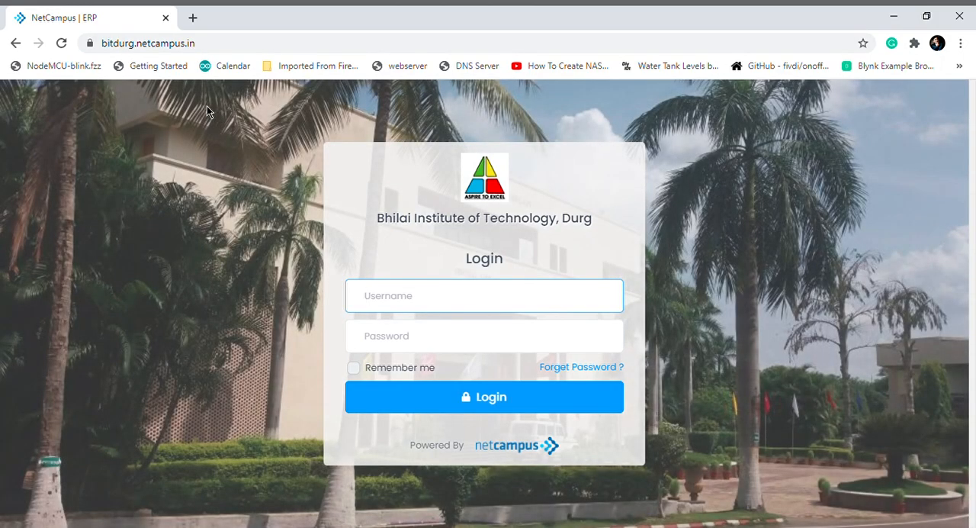
{"action": "mouse_move", "coordinate": [395, 266]}
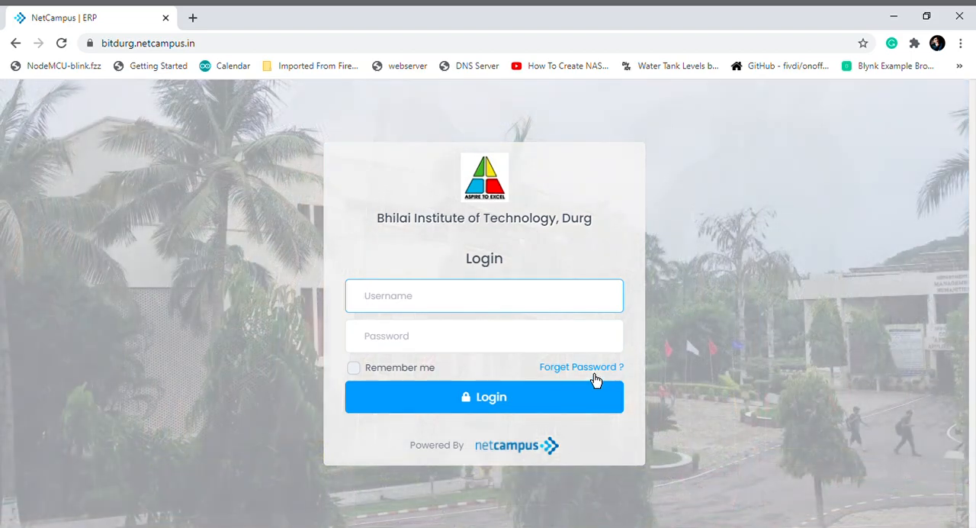
Step: Request a password reset link for the registered email from the Forget Password form
{"action": "left_click", "coordinate": [581, 367]}
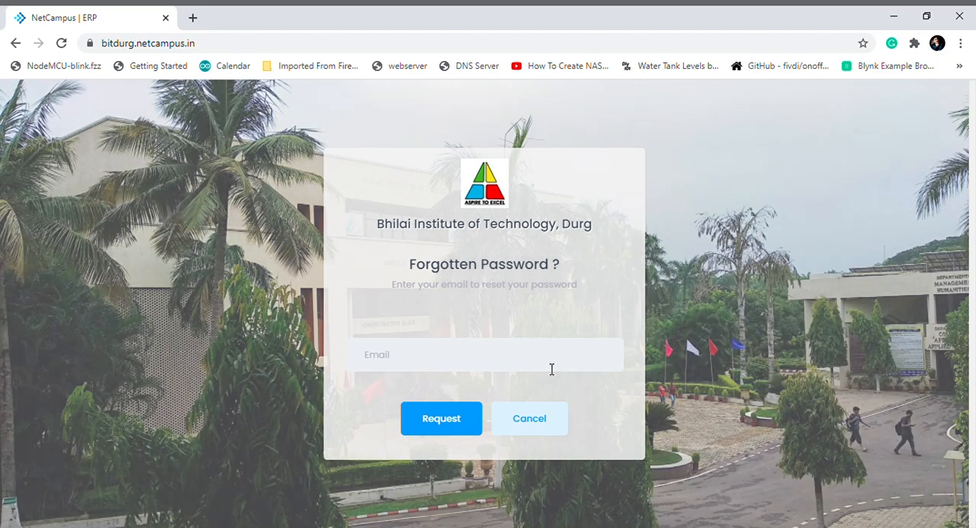
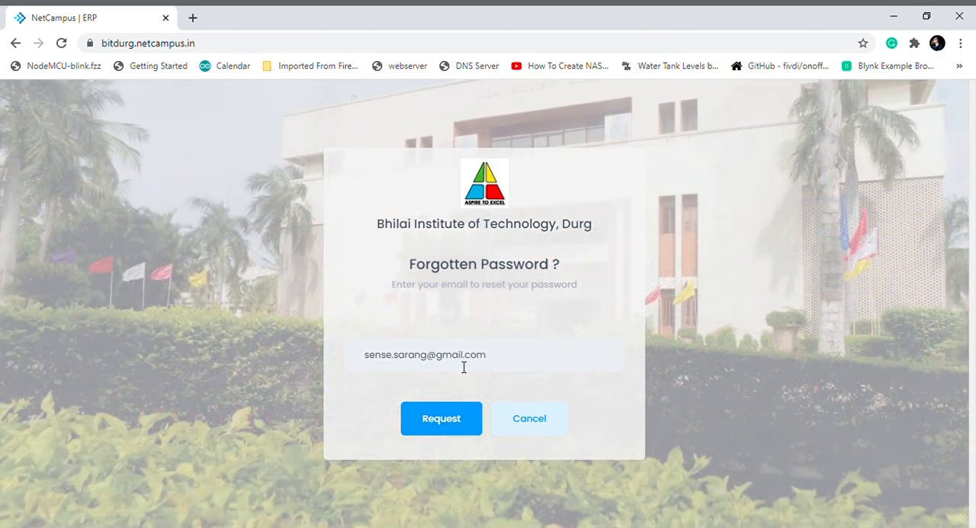
{"action": "left_click", "coordinate": [440, 418]}
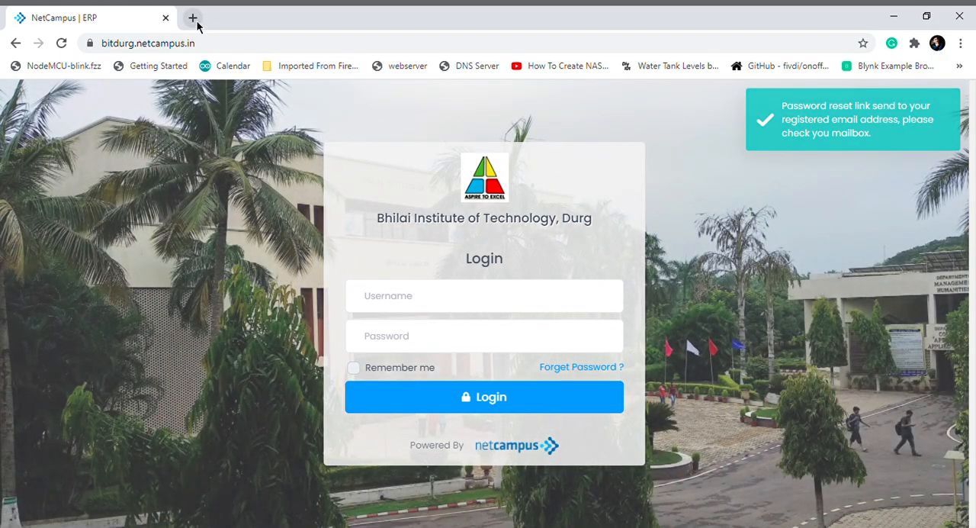
Step: Open Gmail in a new tab and follow the 'NetCampus - Password reset link' email
{"action": "left_click", "coordinate": [193, 18]}
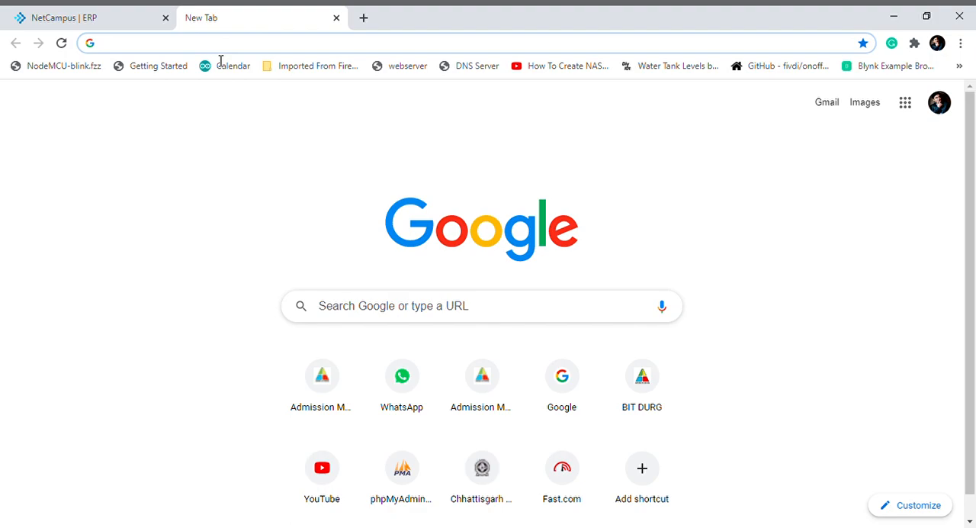
{"action": "type", "text": "gmail.google.com/mail/u/0/#inbox"}
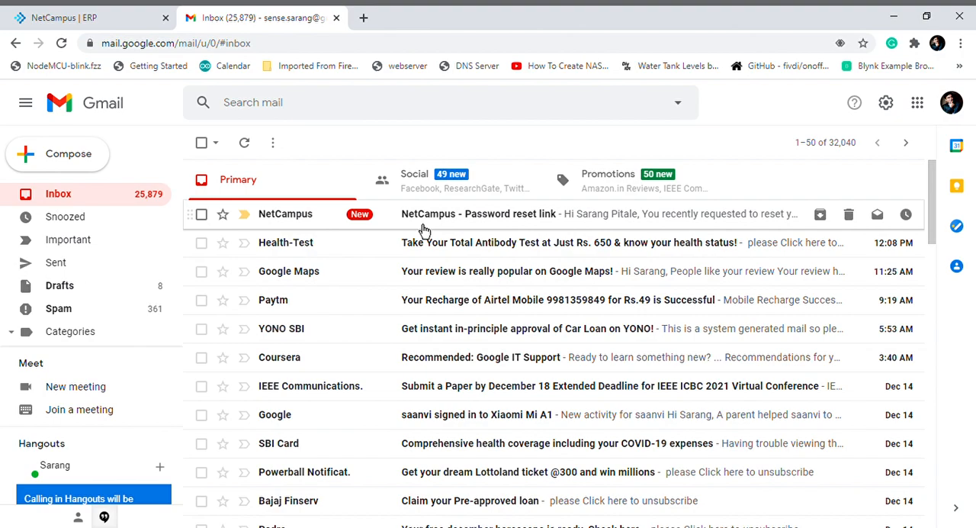
{"action": "left_click", "coordinate": [478, 213]}
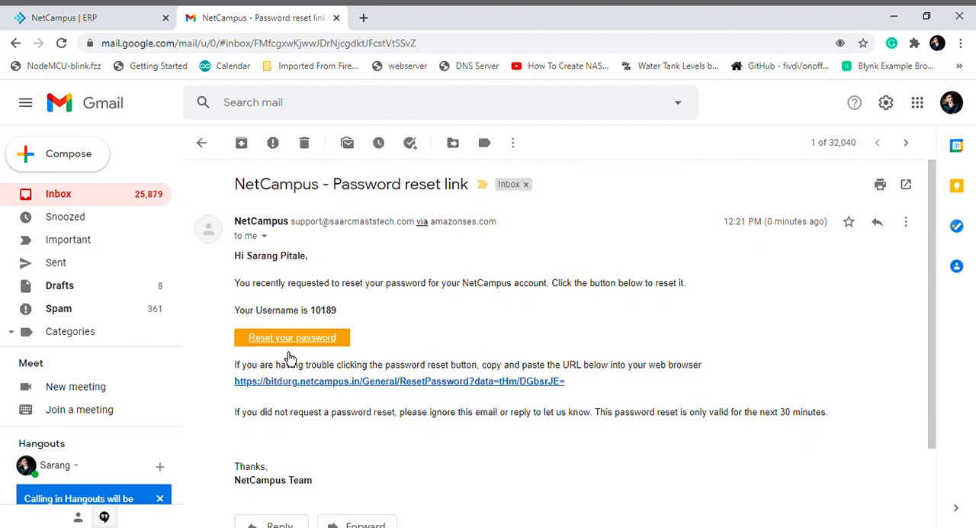
{"action": "left_click", "coordinate": [291, 337]}
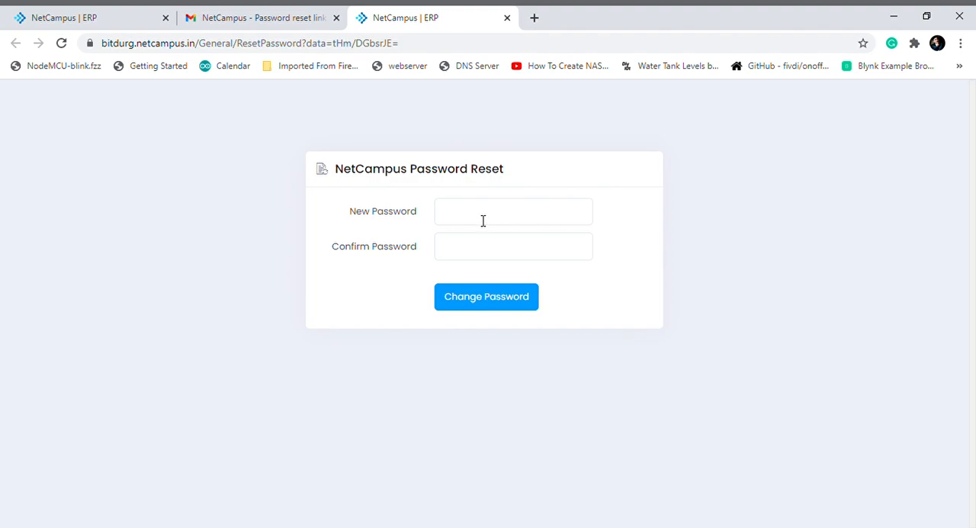
Step: Enter and submit the new password, then continue to the login page
{"action": "left_click", "coordinate": [513, 211]}
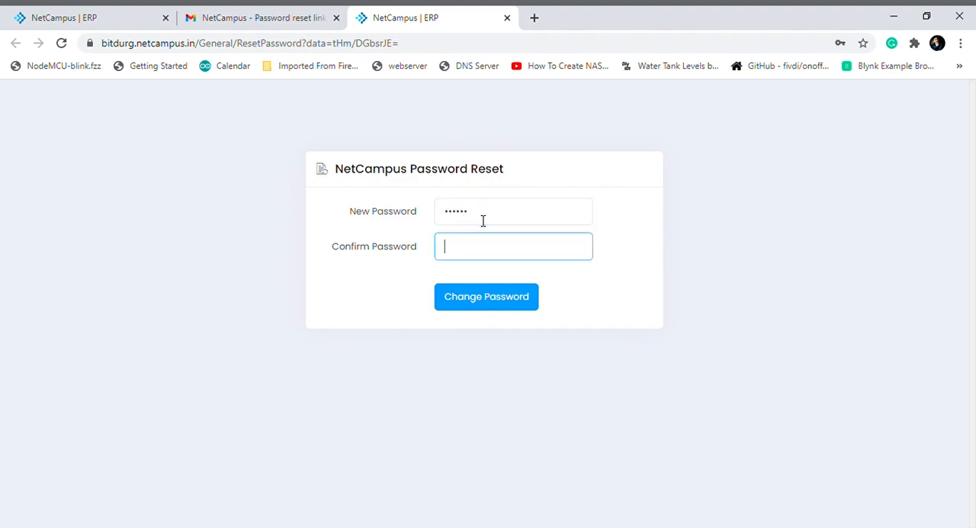
{"action": "type", "text": "••••••"}
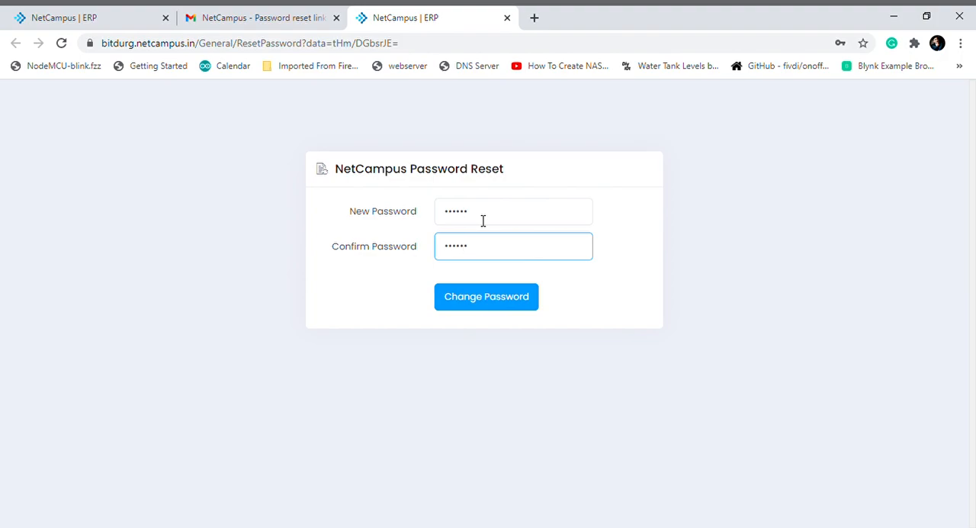
{"action": "left_click", "coordinate": [485, 296]}
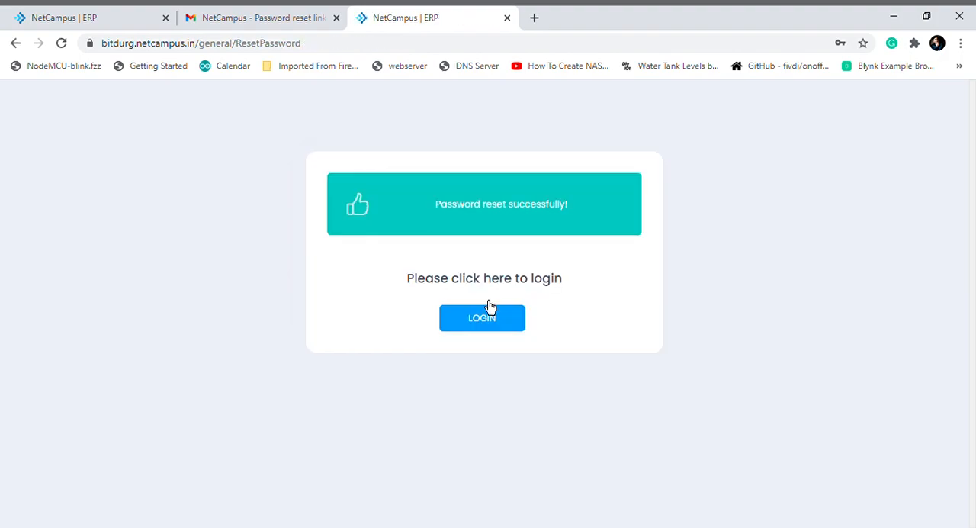
{"action": "mouse_move", "coordinate": [563, 242]}
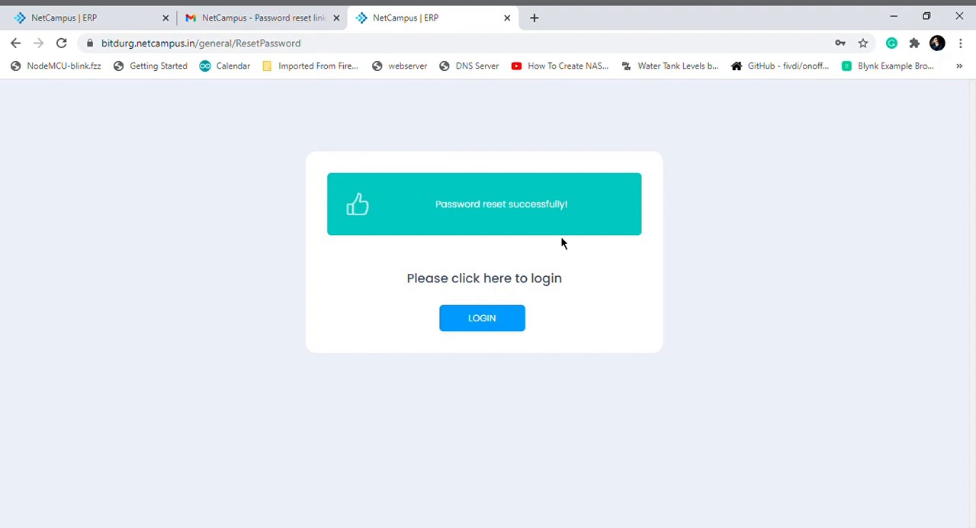
{"action": "mouse_move", "coordinate": [492, 243]}
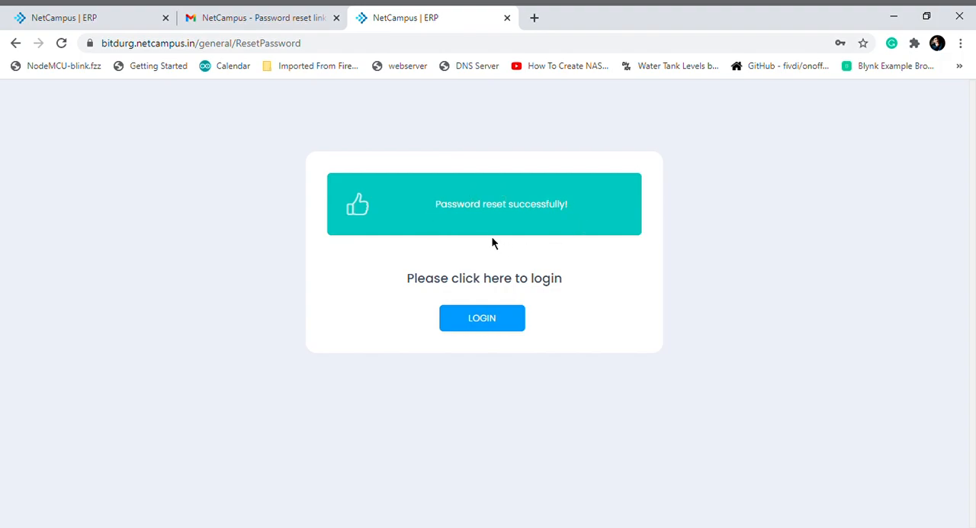
{"action": "left_click", "coordinate": [482, 318]}
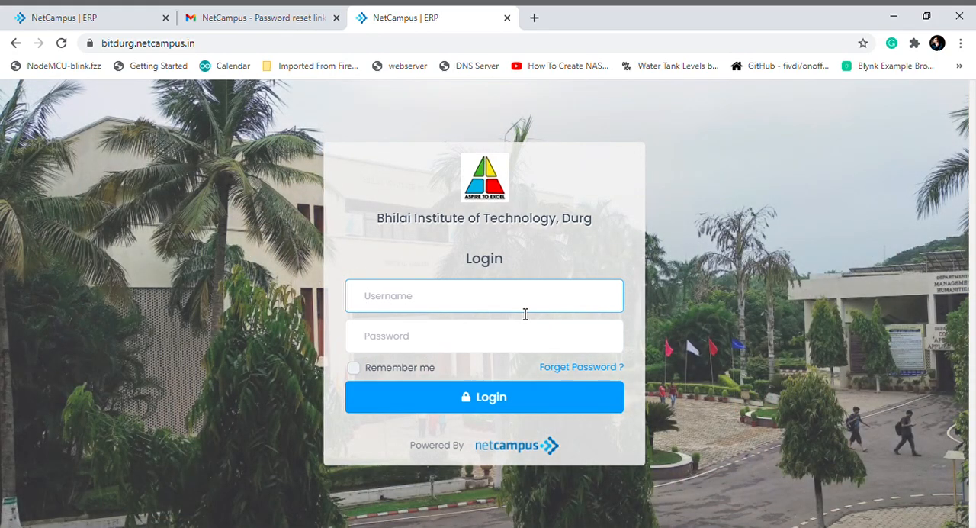
Step: Log in as username 10189 with the new password
{"action": "type", "text": "10189"}
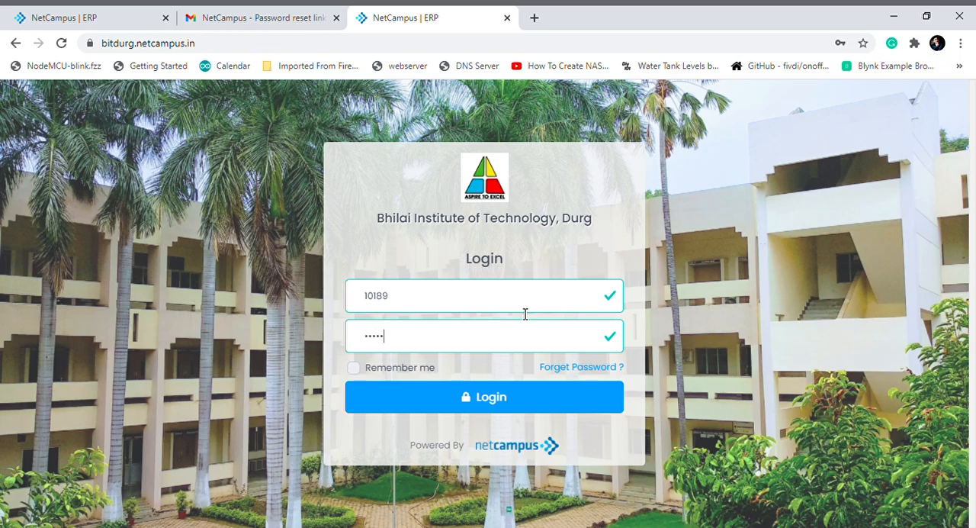
{"action": "left_click", "coordinate": [483, 397]}
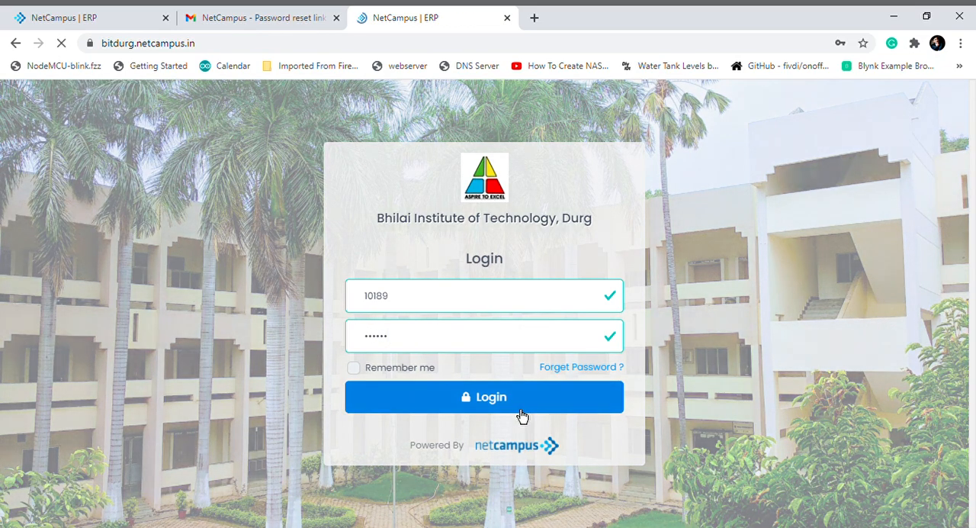
{"action": "left_click", "coordinate": [484, 397]}
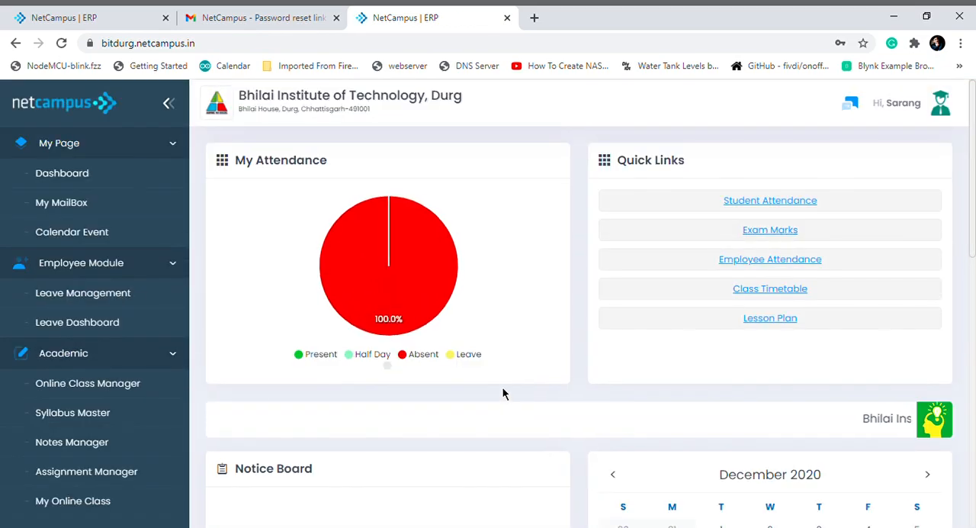